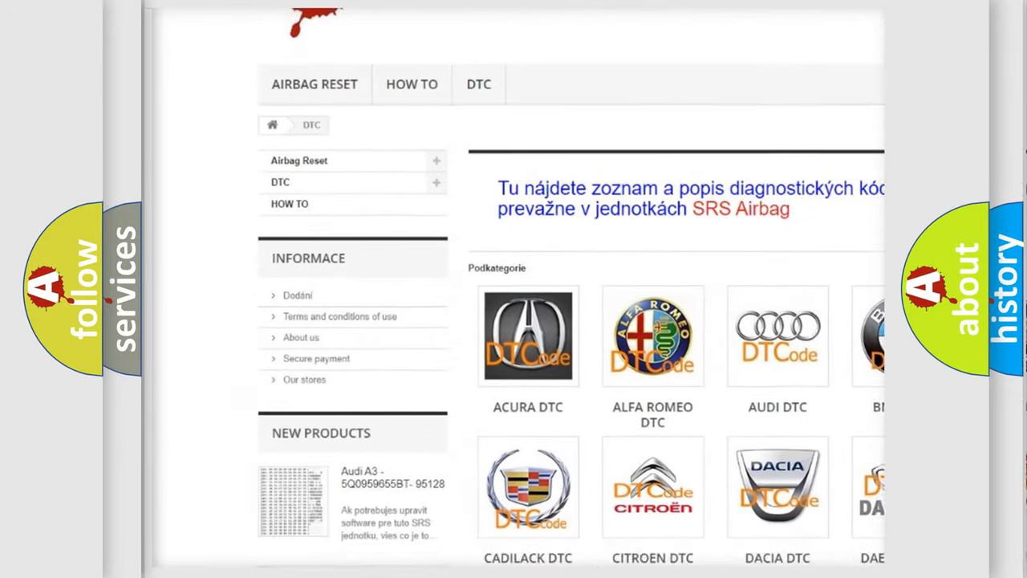
scroll("down", 3)
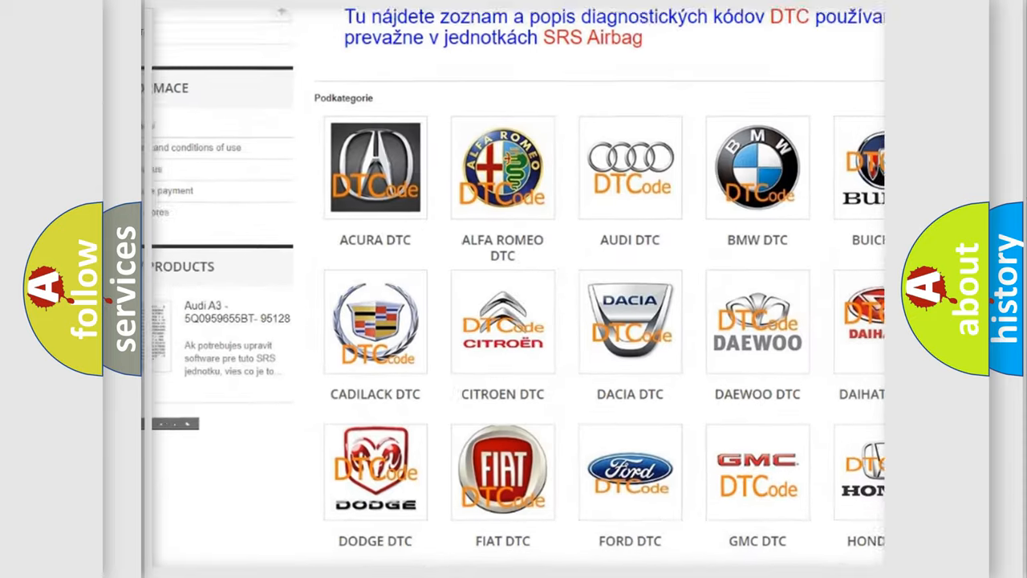
scroll("down", 3)
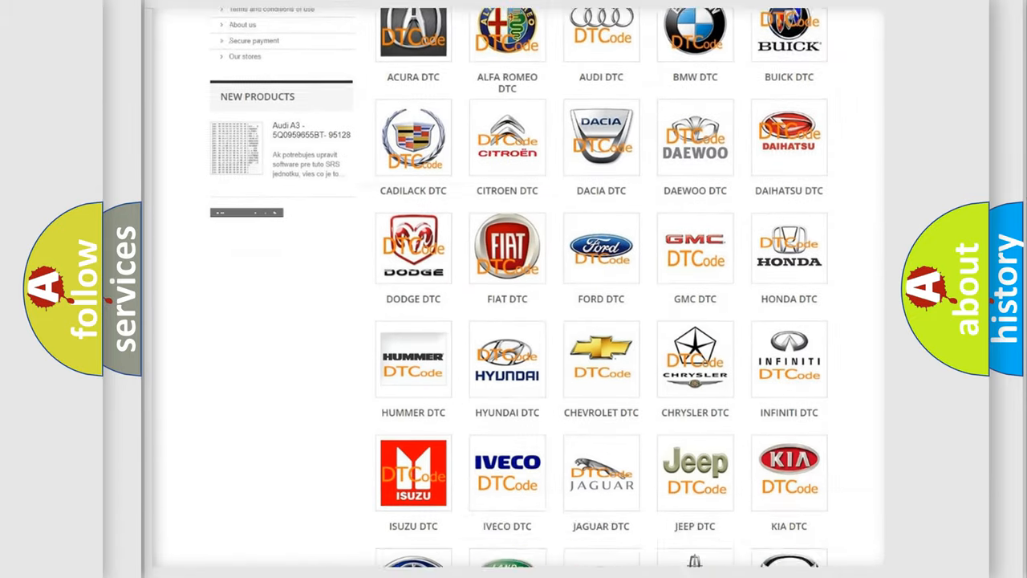
scroll("down", 3)
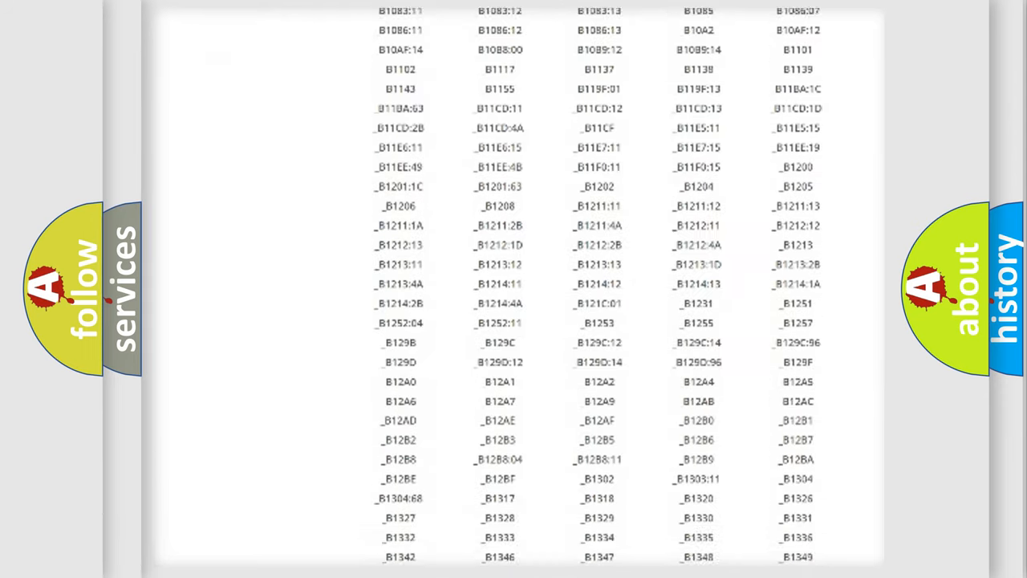
scroll("down", 3)
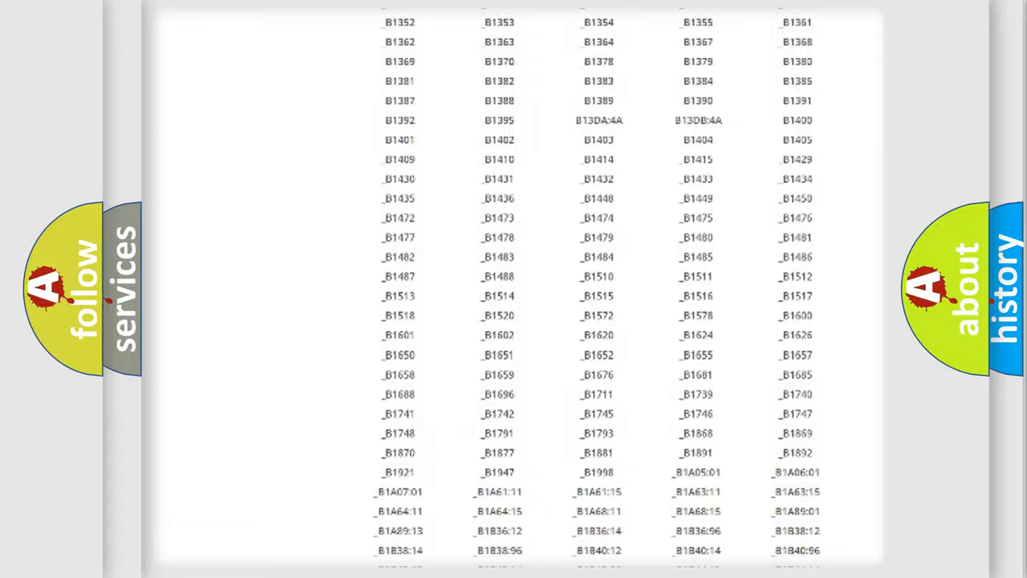
scroll("up", 3)
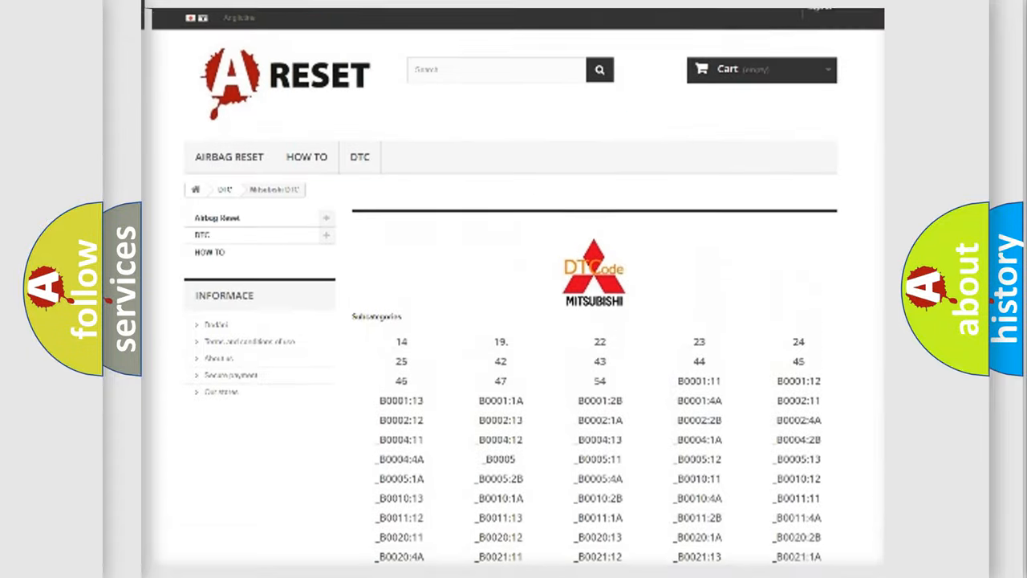